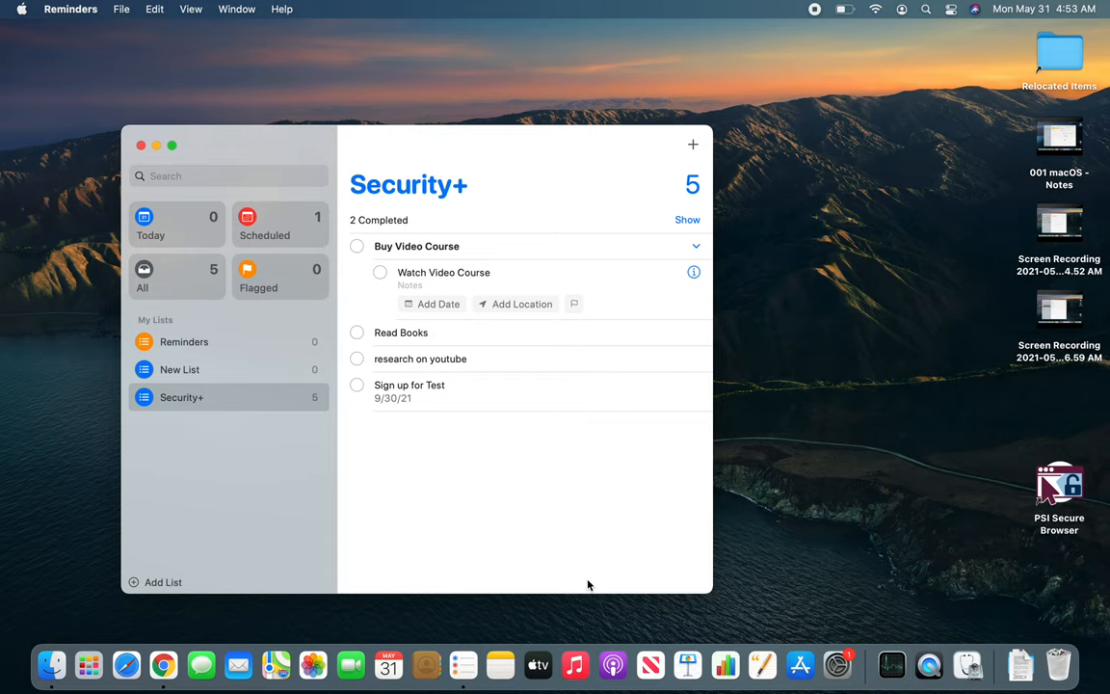
{"action": "mouse_move", "coordinate": [283, 300]}
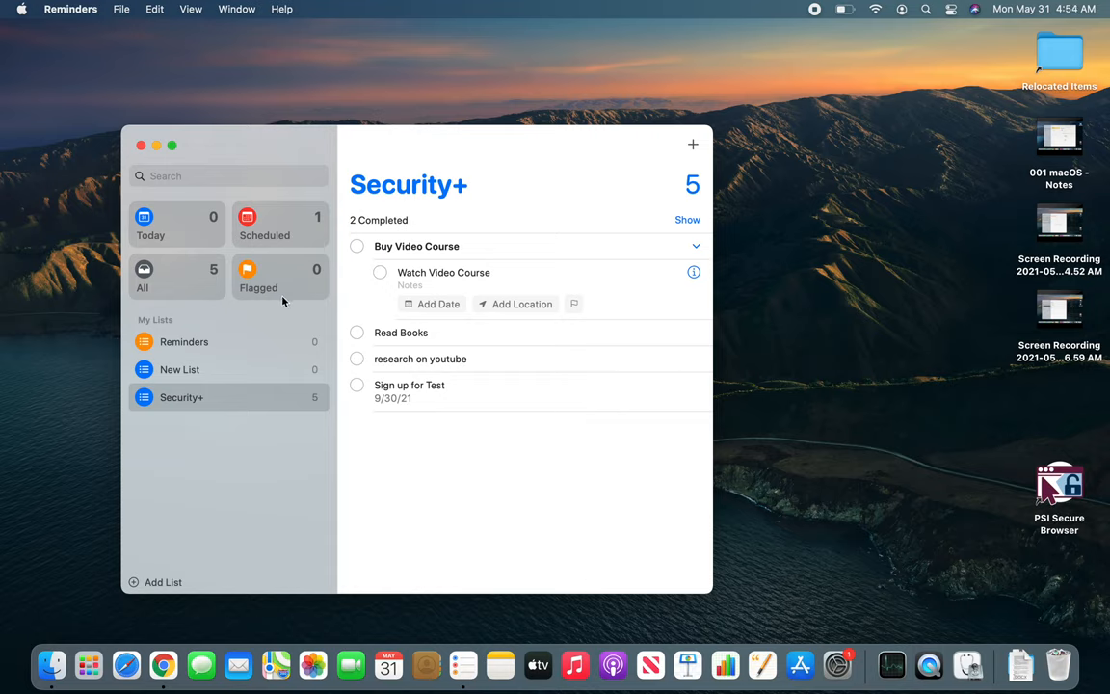
{"action": "mouse_move", "coordinate": [363, 275]}
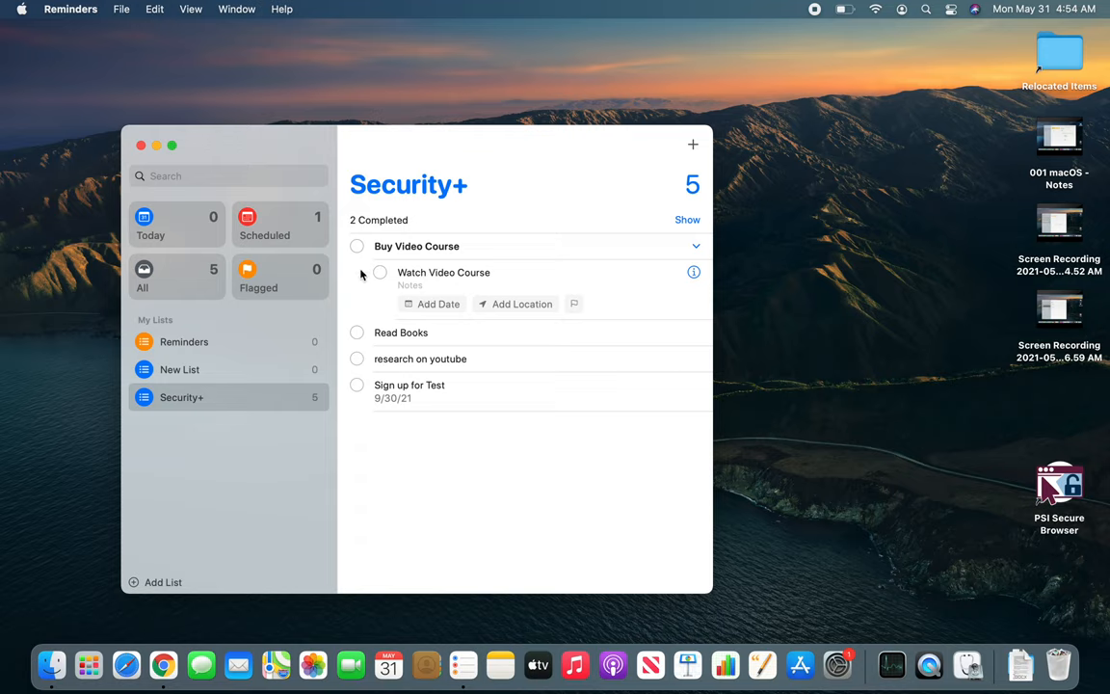
{"action": "mouse_move", "coordinate": [279, 223]}
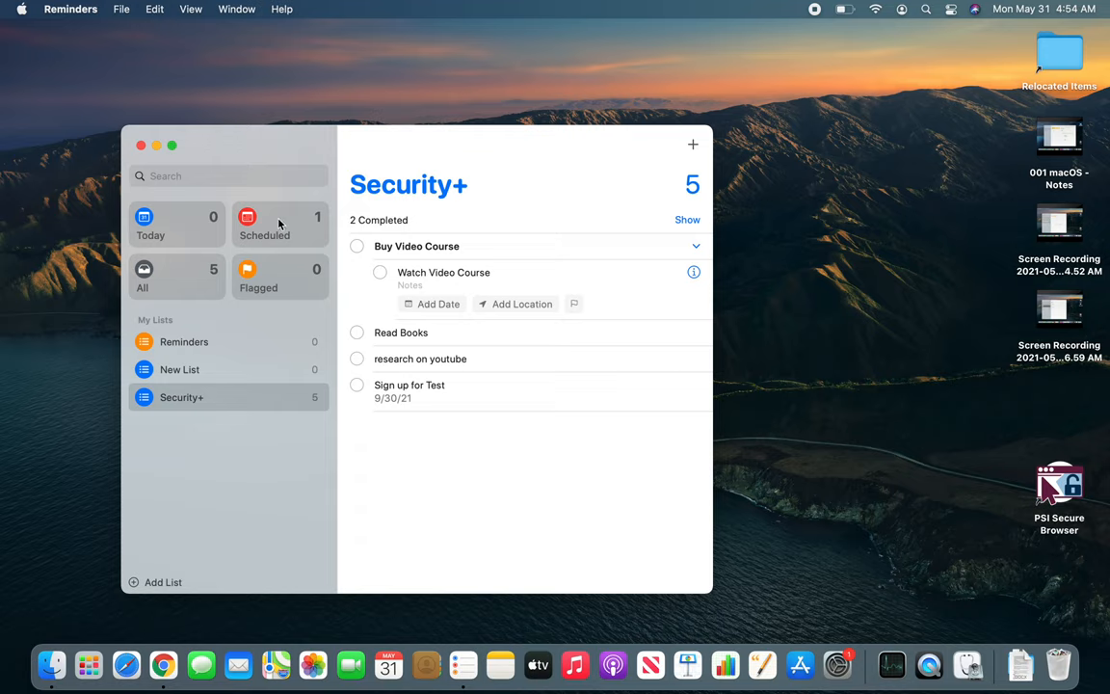
Show the All smart list with completed reminders revealed.
{"action": "left_click", "coordinate": [176, 277]}
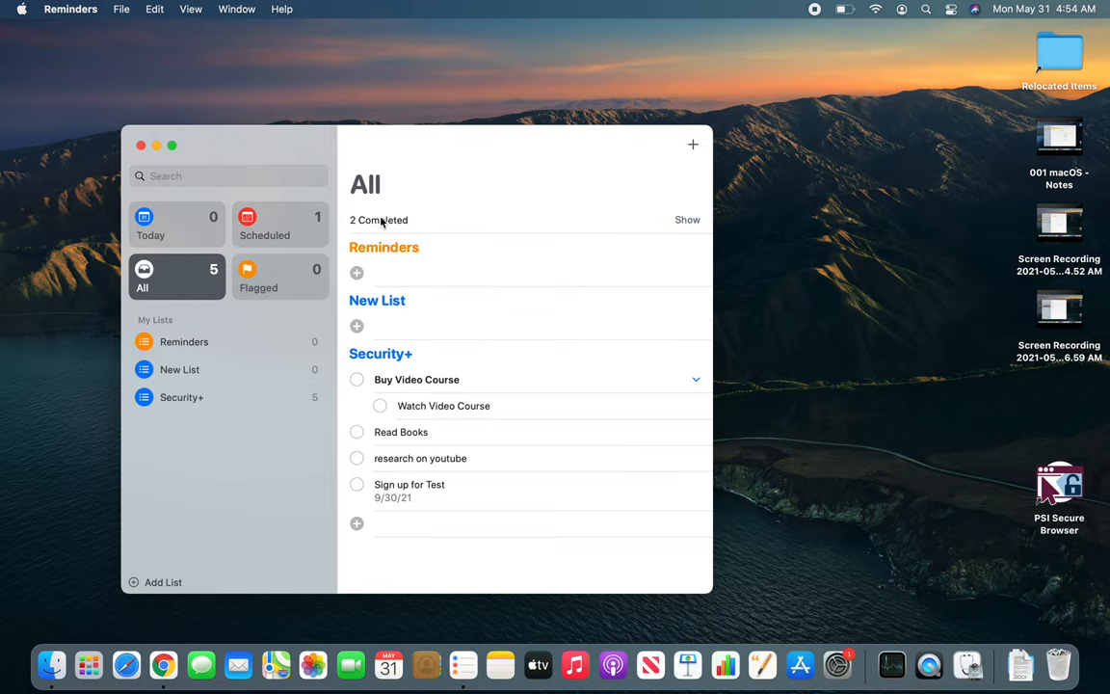
{"action": "left_click", "coordinate": [687, 220]}
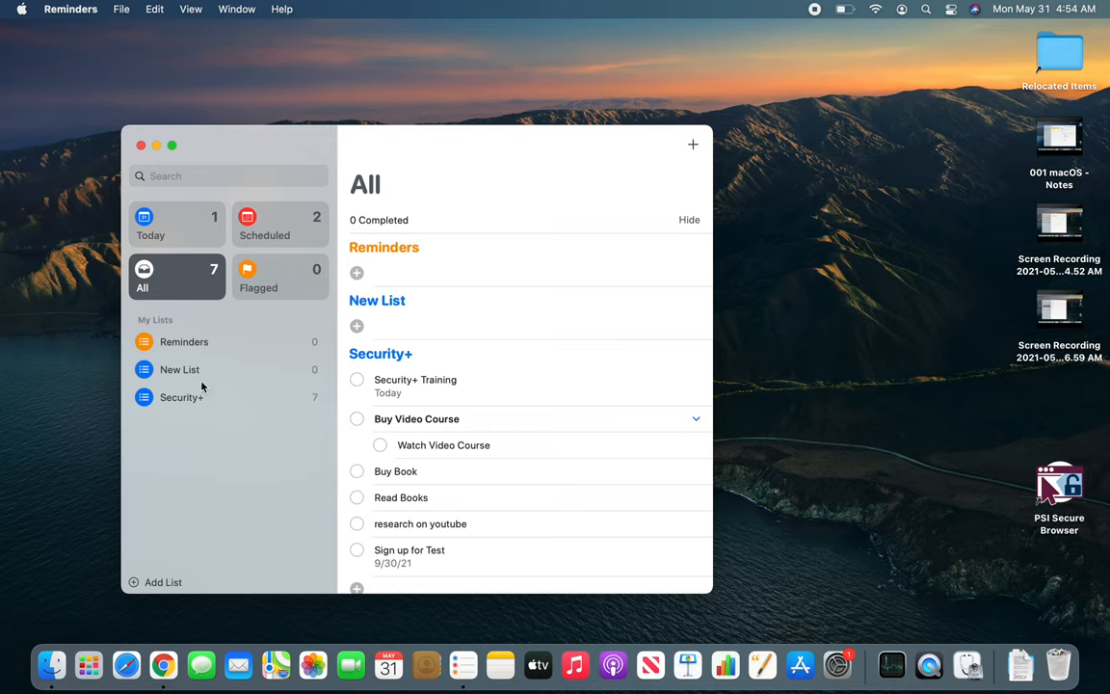
Switch to the Security+ list on its own.
{"action": "left_click", "coordinate": [181, 397]}
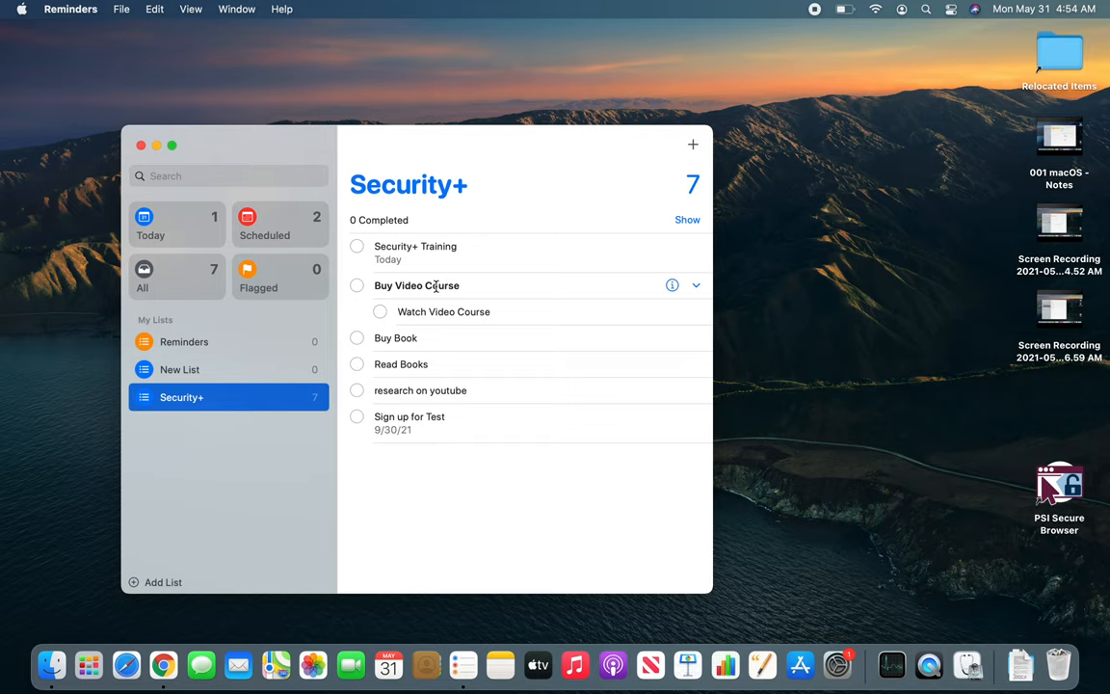
{"action": "mouse_move", "coordinate": [411, 311]}
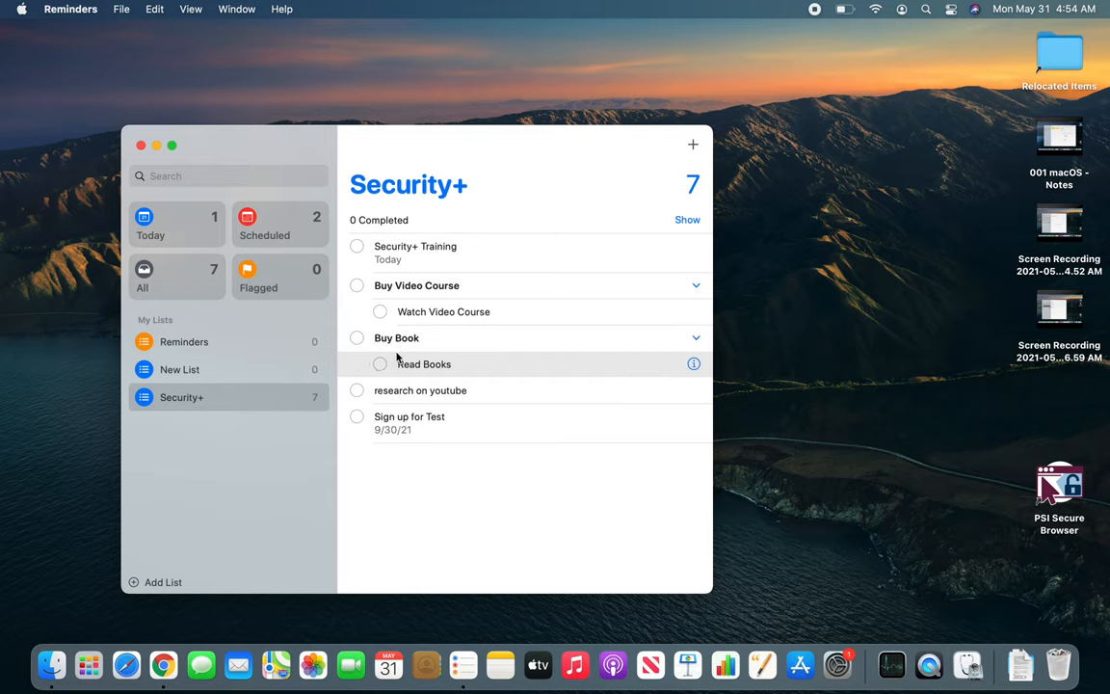
{"action": "mouse_move", "coordinate": [482, 390]}
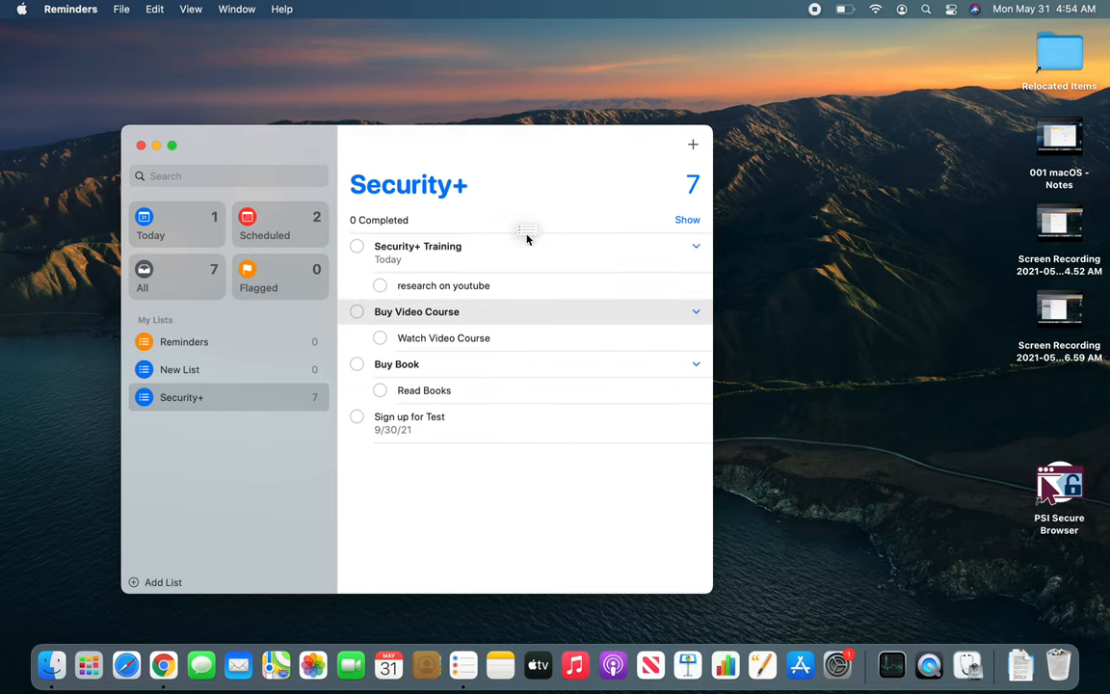
{"action": "mouse_move", "coordinate": [507, 273]}
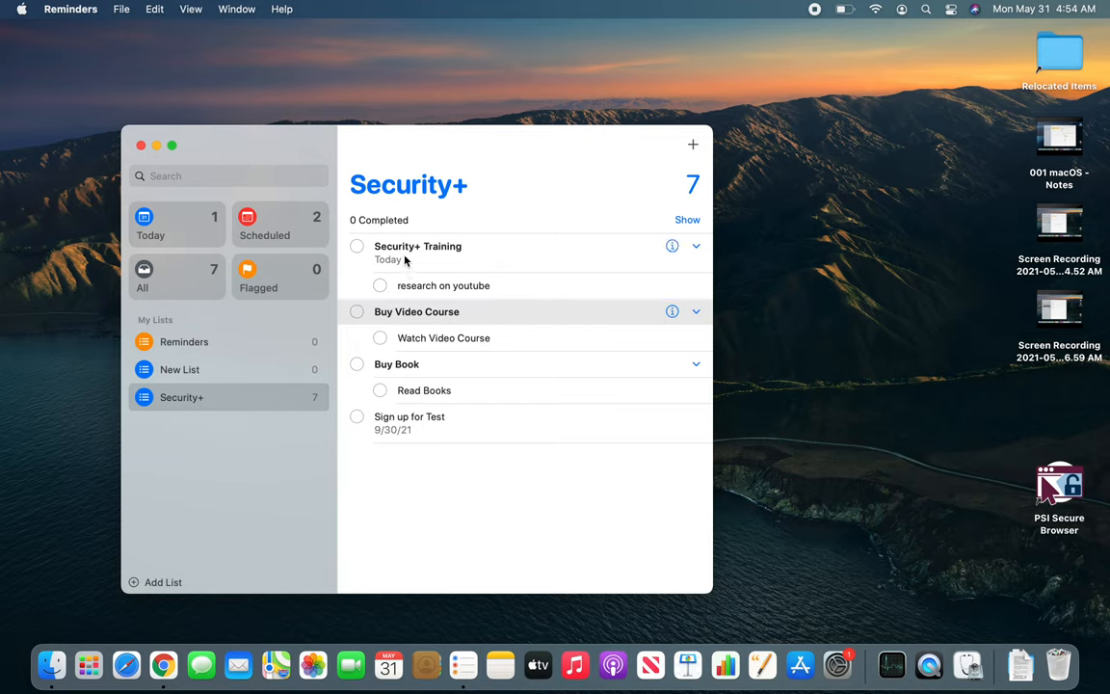
Check off Buy Video Course with its subtask and expand Security+ Training's subtasks.
{"action": "left_click", "coordinate": [695, 246]}
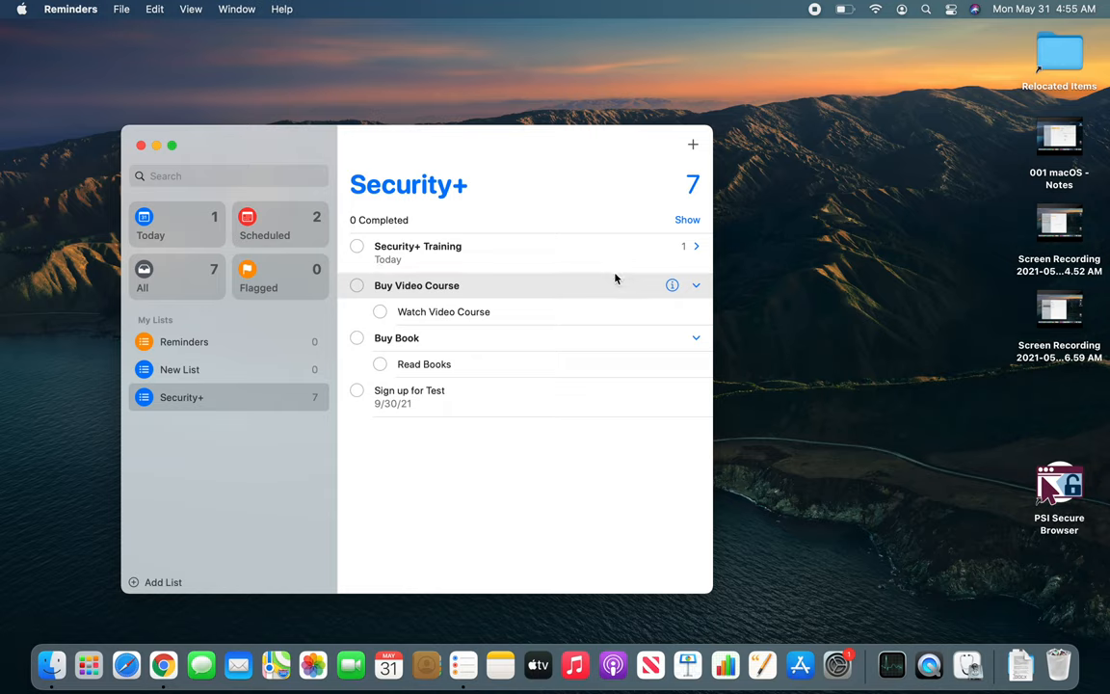
{"action": "mouse_move", "coordinate": [420, 302]}
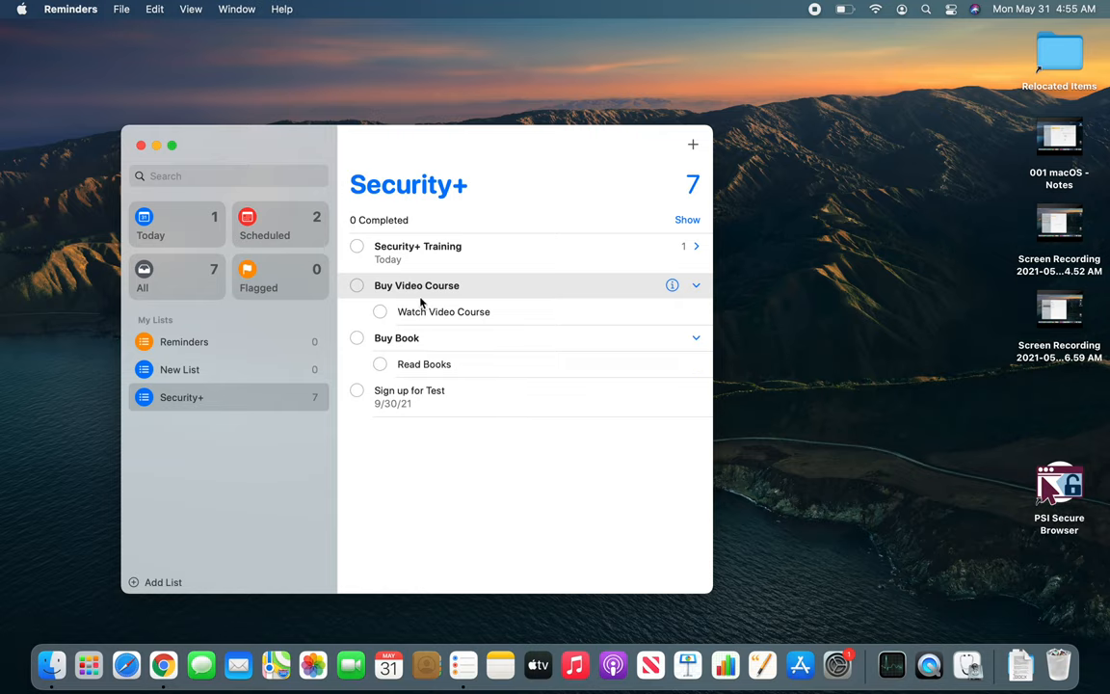
{"action": "mouse_move", "coordinate": [697, 351]}
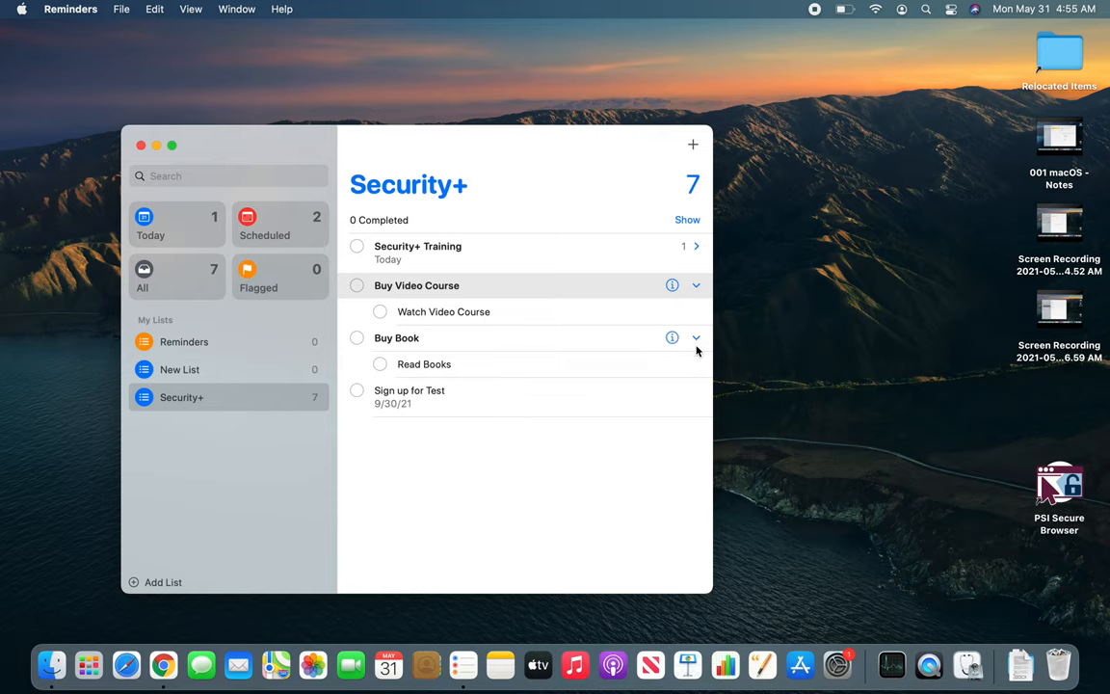
{"action": "left_click", "coordinate": [696, 285]}
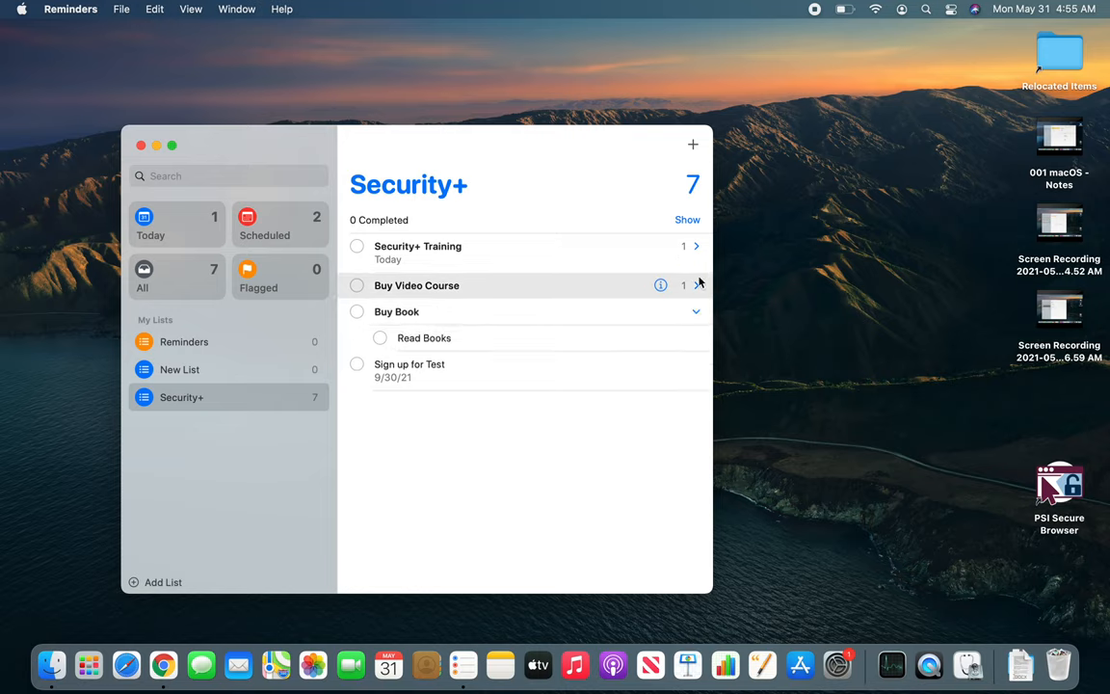
{"action": "left_click", "coordinate": [696, 286]}
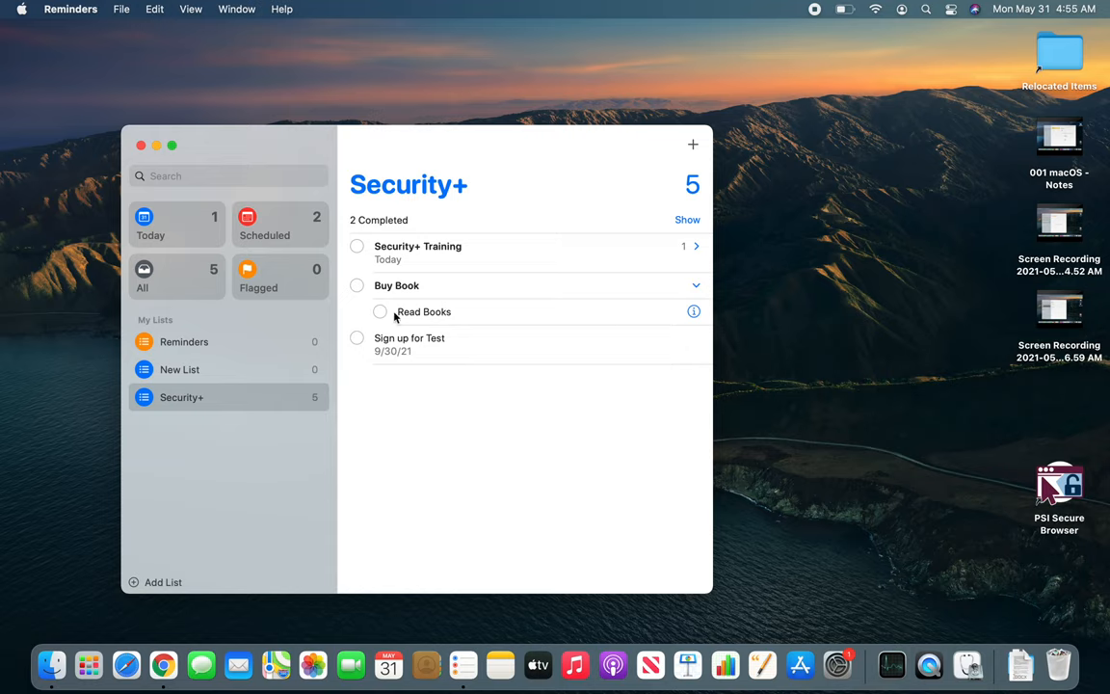
{"action": "left_click", "coordinate": [424, 311]}
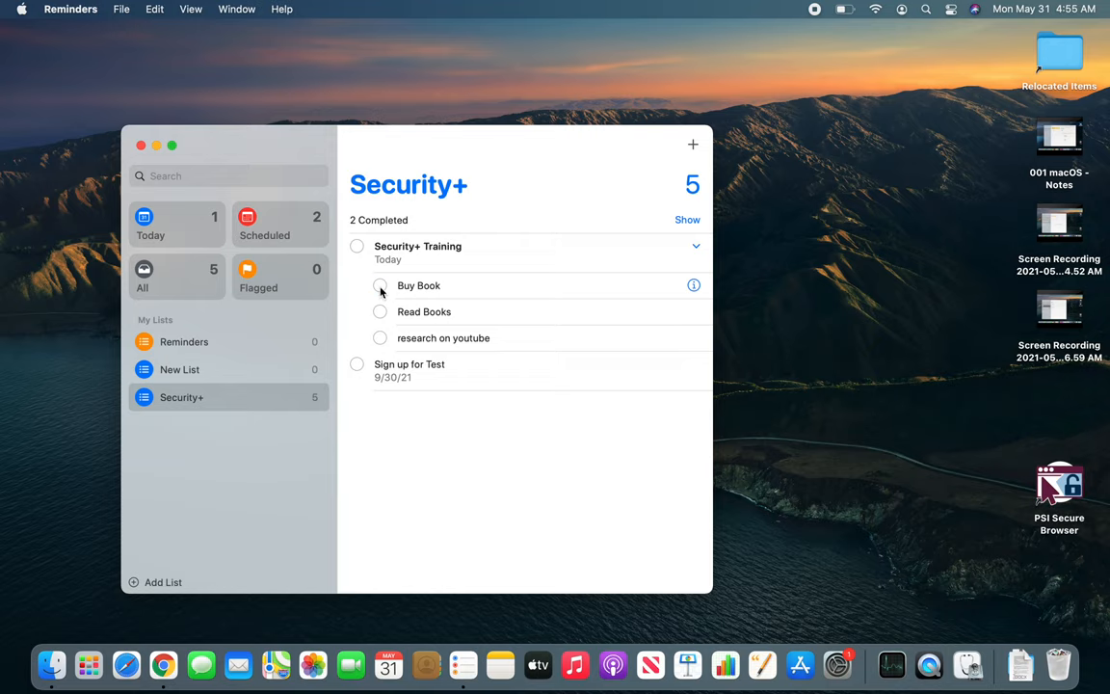
Check off the Buy Book and Read Books subtasks under Security+ Training.
{"action": "left_click", "coordinate": [380, 285]}
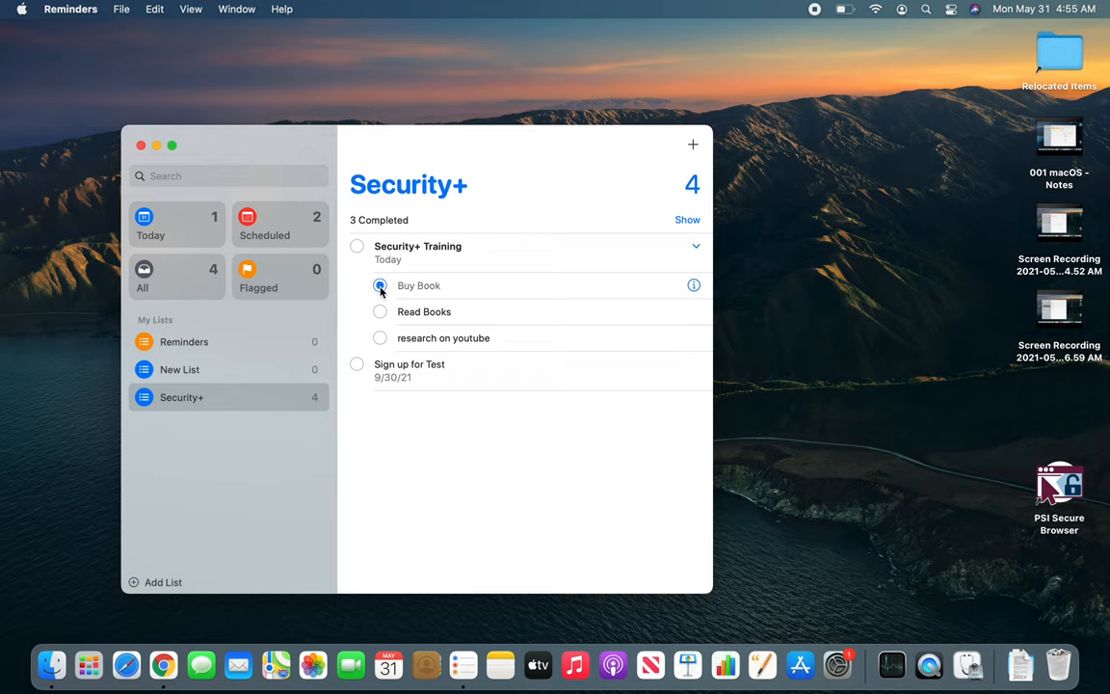
{"action": "left_click", "coordinate": [379, 285]}
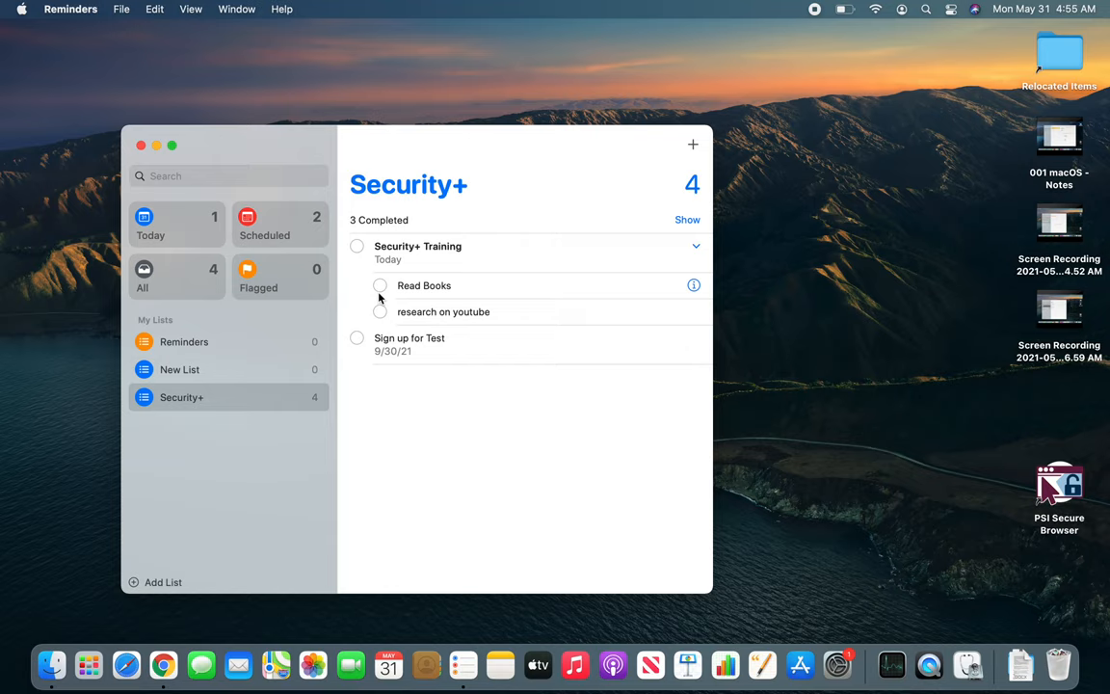
{"action": "left_click", "coordinate": [380, 286]}
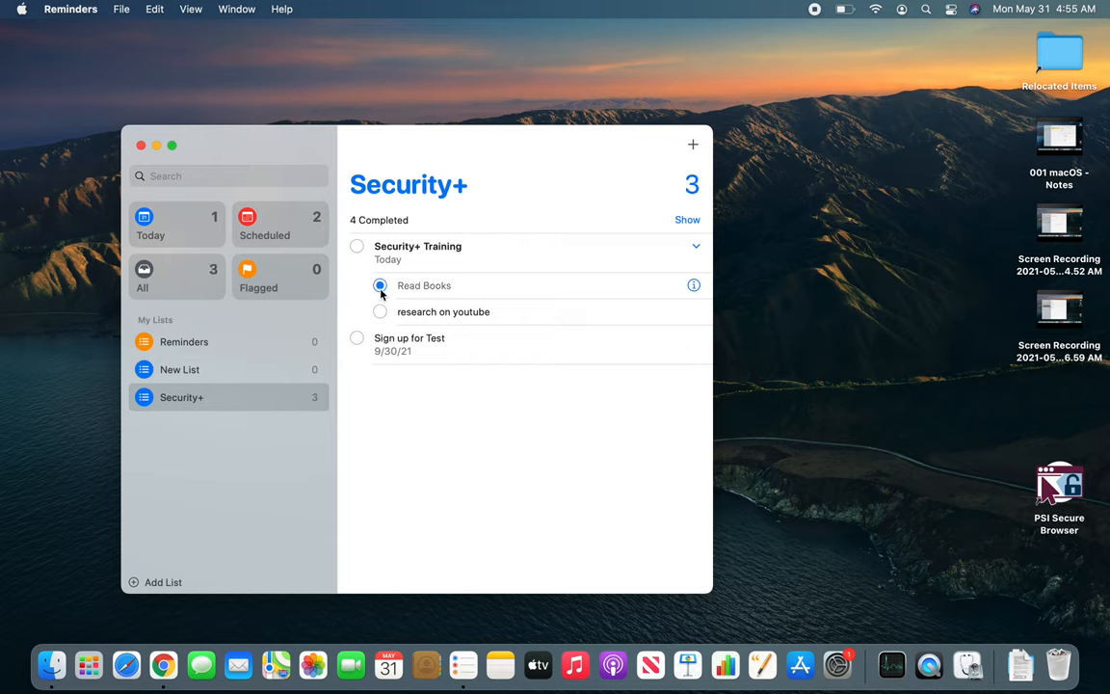
{"action": "left_click", "coordinate": [380, 285]}
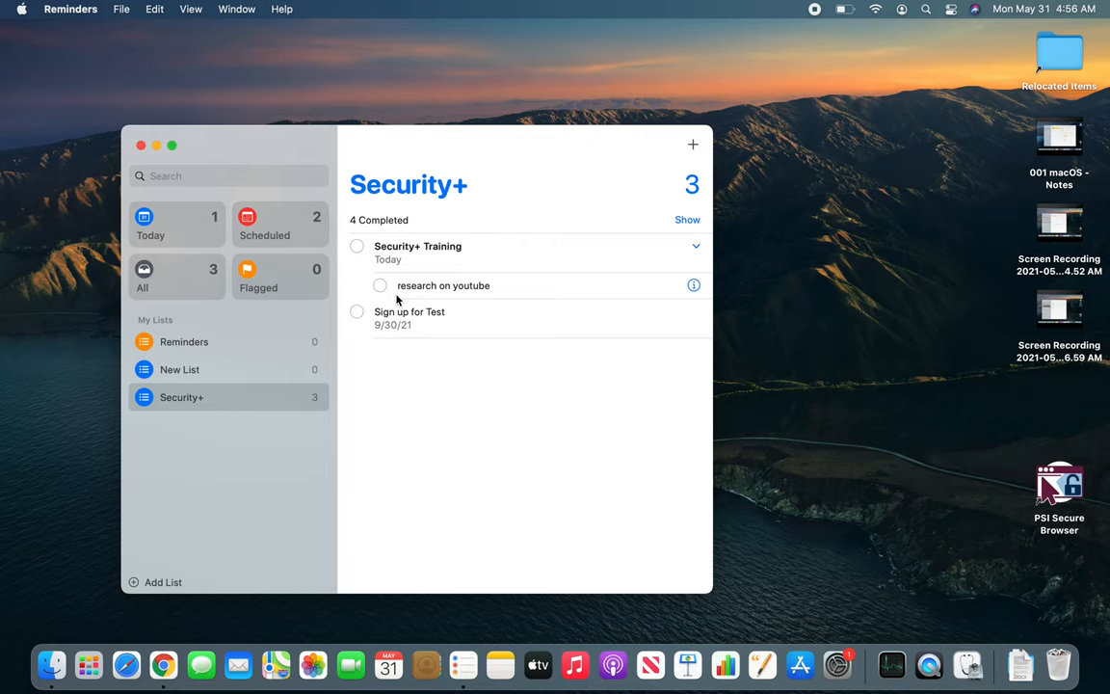
Check off research on youtube and Sign up for Test, leaving only Security+ Training open.
{"action": "left_click", "coordinate": [443, 285]}
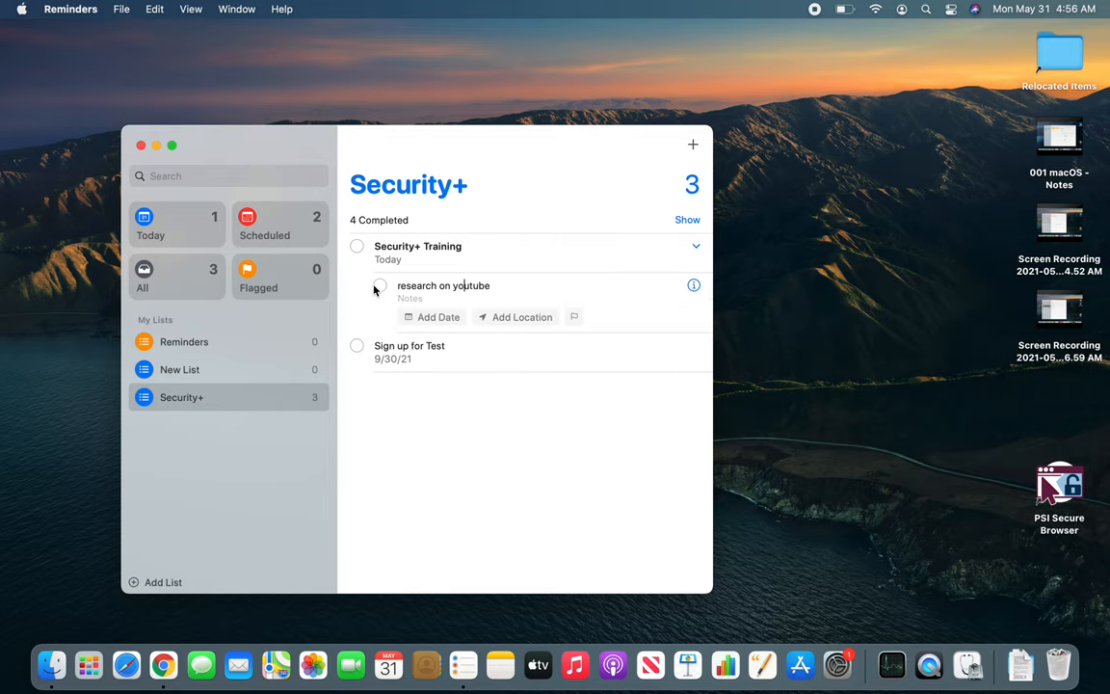
{"action": "left_click", "coordinate": [379, 285]}
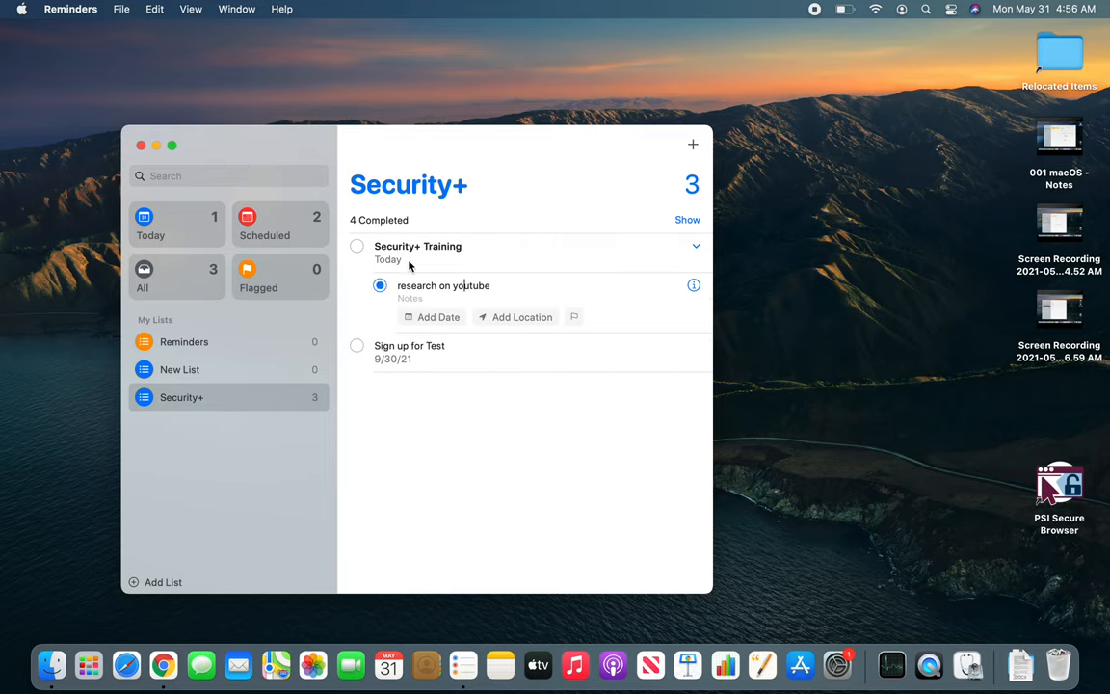
{"action": "mouse_move", "coordinate": [443, 408]}
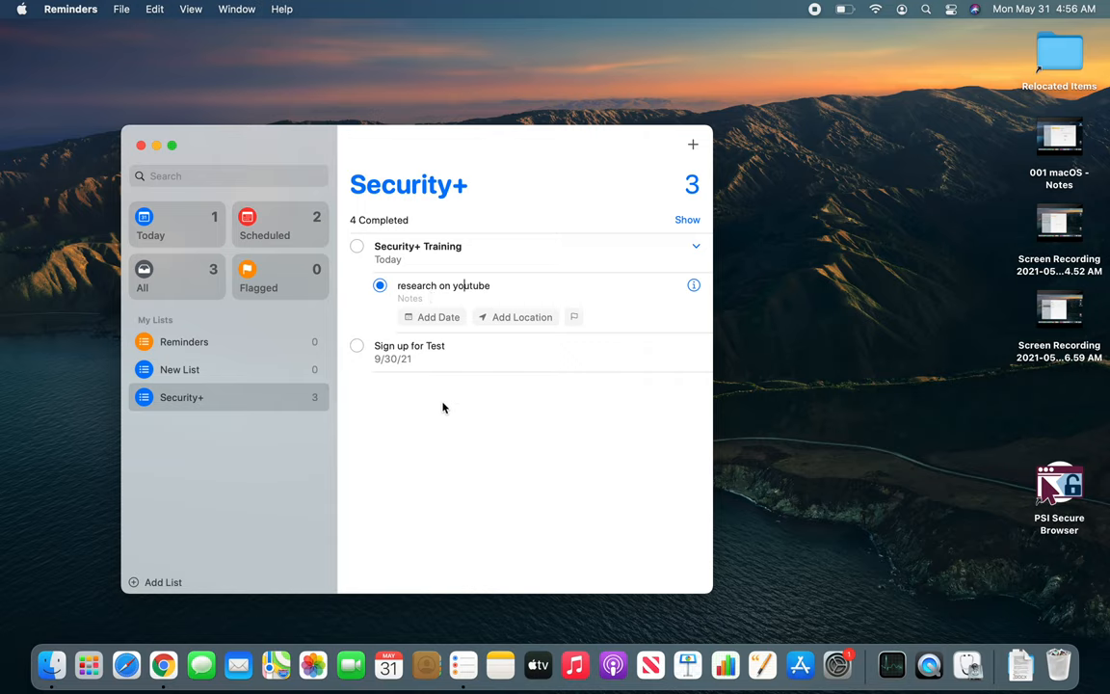
{"action": "left_click", "coordinate": [357, 285]}
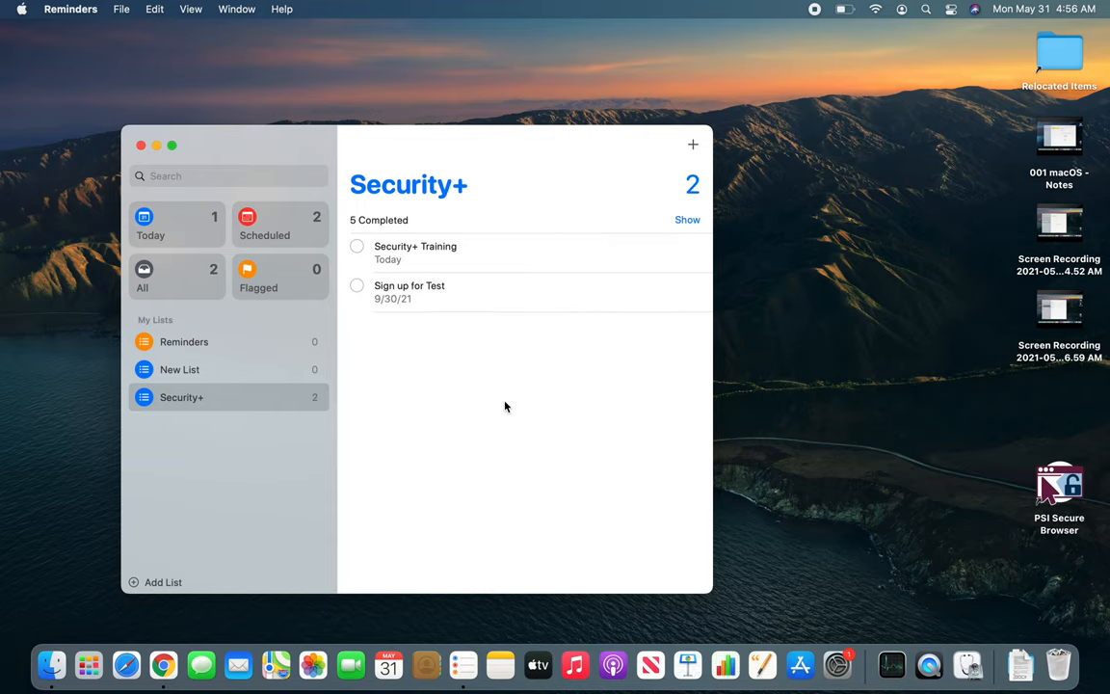
{"action": "mouse_move", "coordinate": [426, 302]}
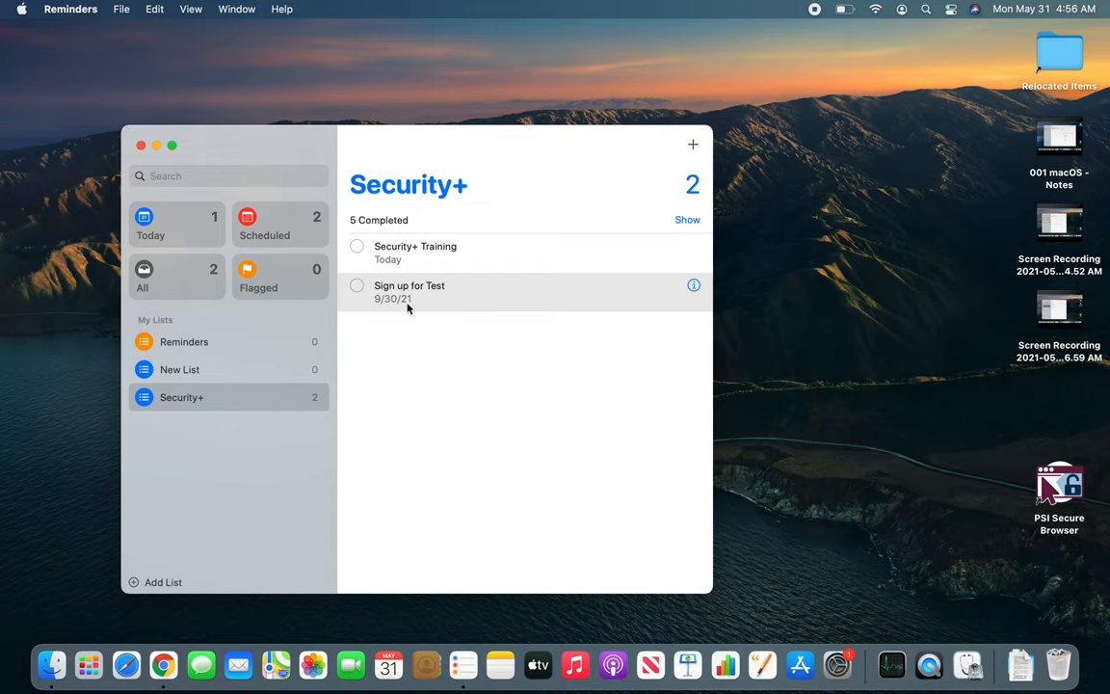
{"action": "mouse_move", "coordinate": [426, 326]}
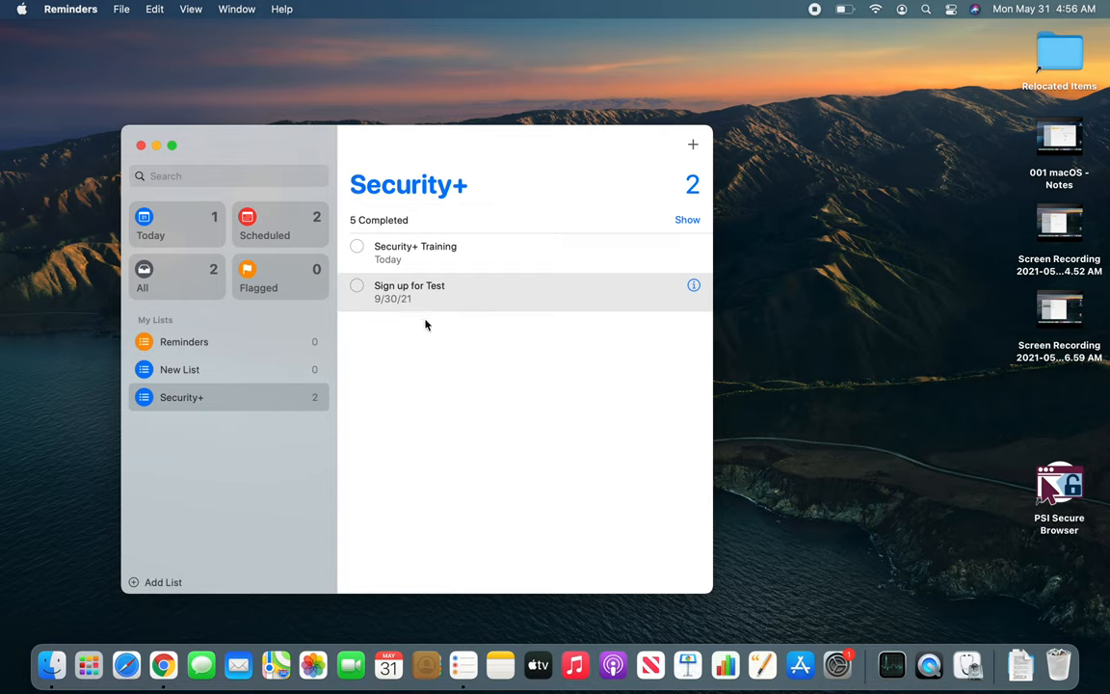
{"action": "mouse_move", "coordinate": [392, 328]}
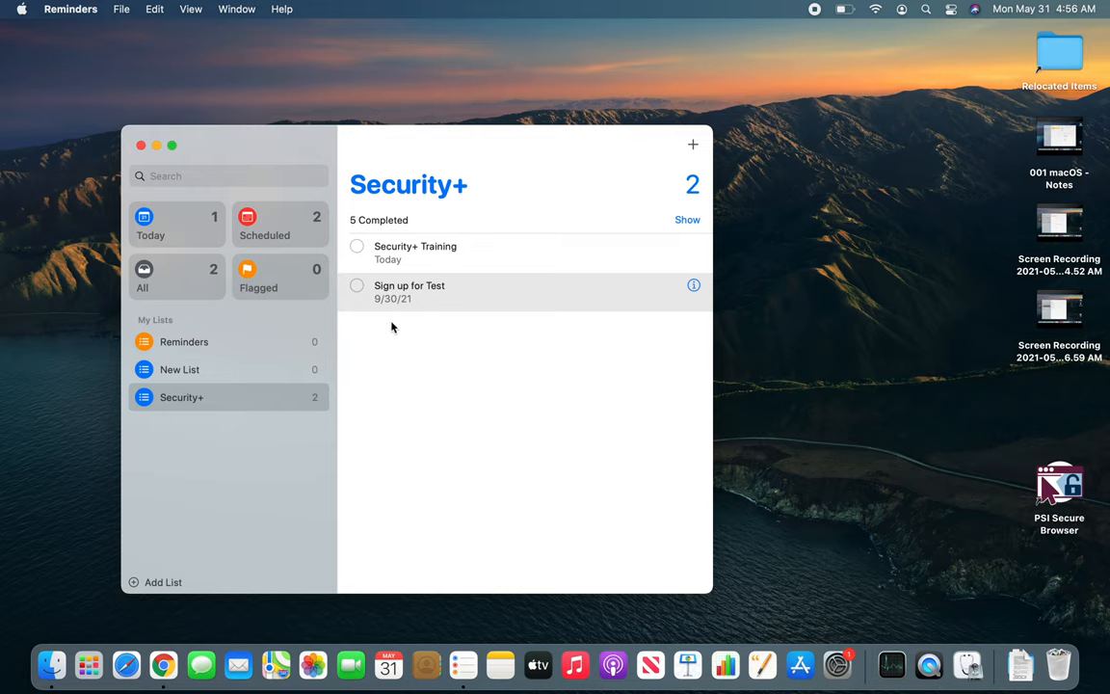
{"action": "mouse_move", "coordinate": [415, 329]}
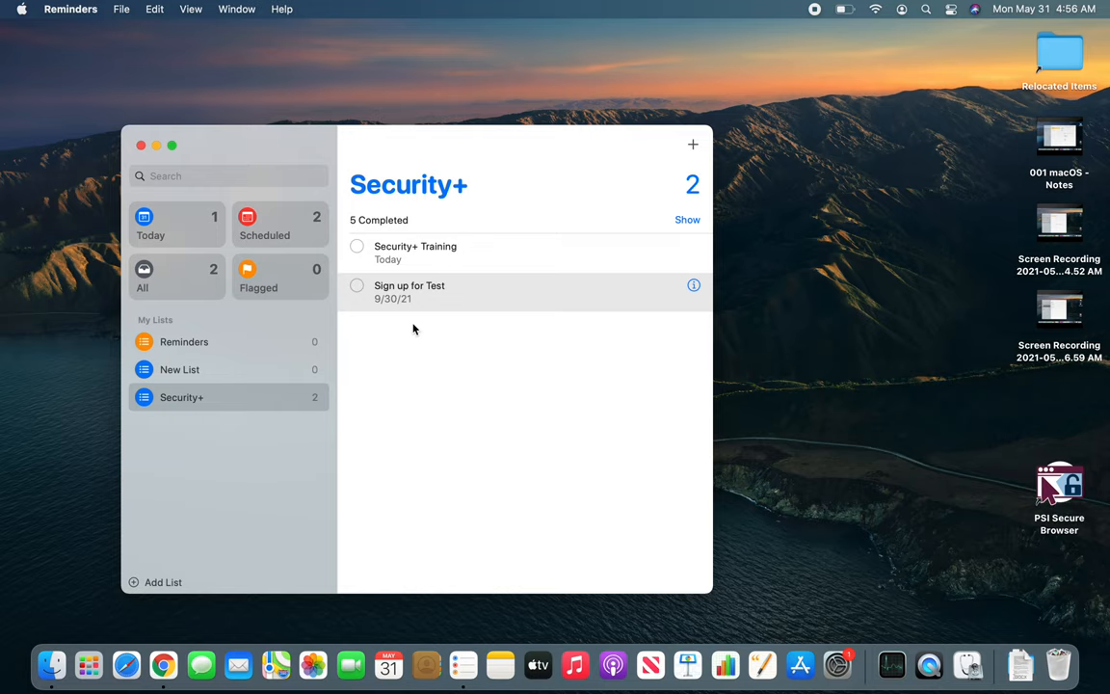
{"action": "mouse_move", "coordinate": [393, 299]}
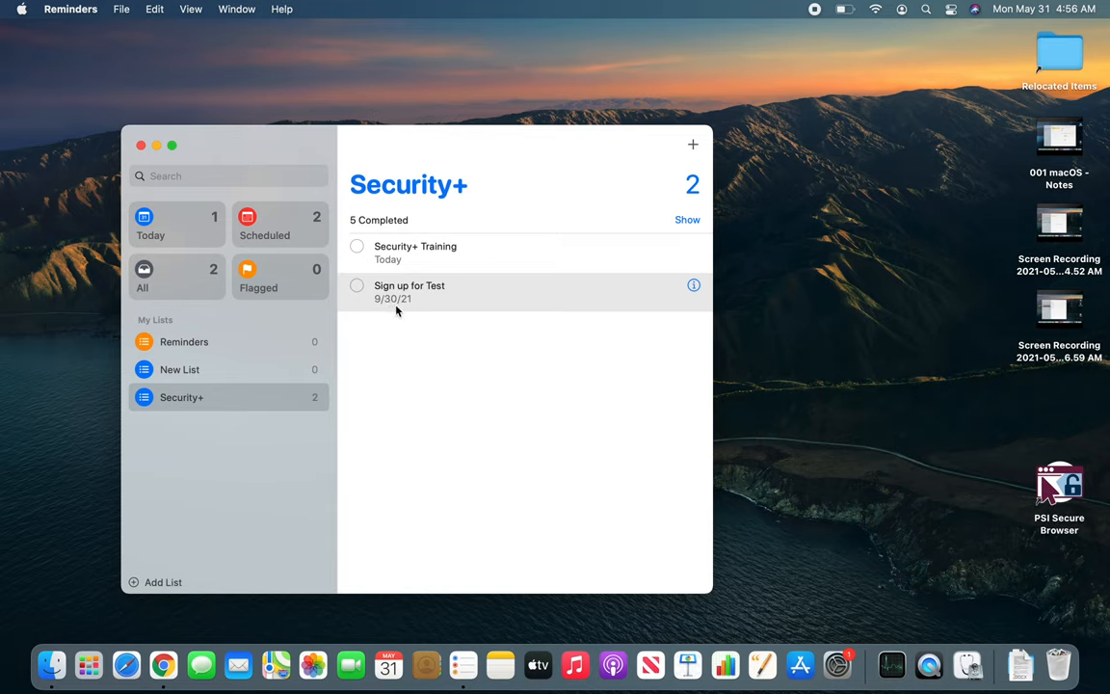
{"action": "mouse_move", "coordinate": [449, 302]}
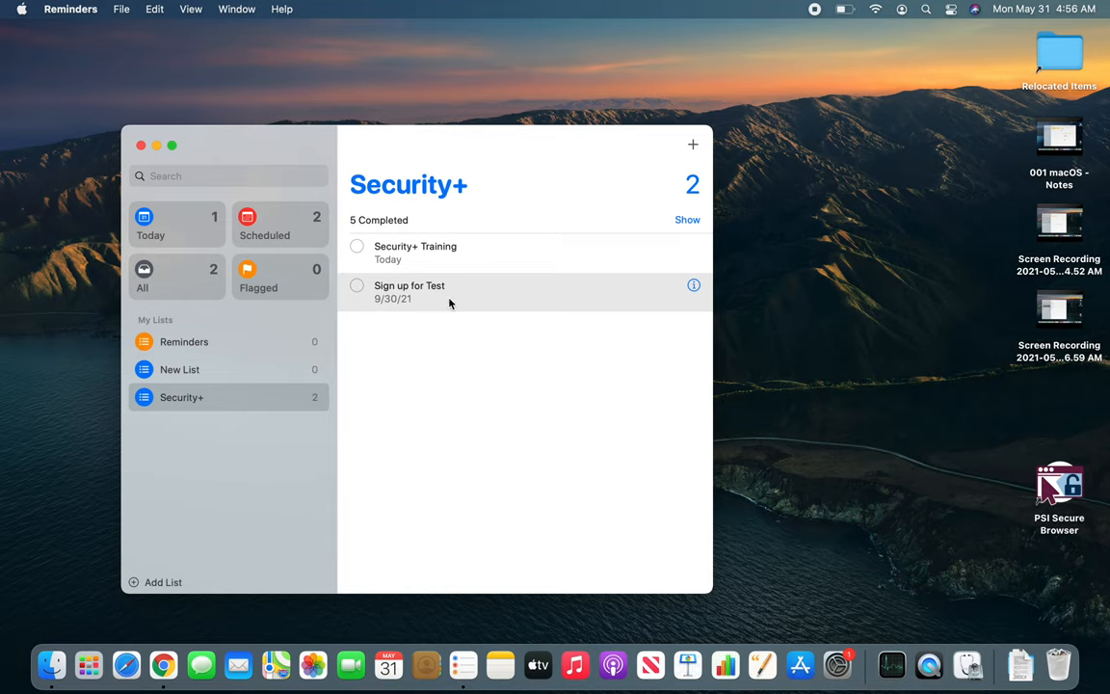
{"action": "left_click", "coordinate": [358, 285]}
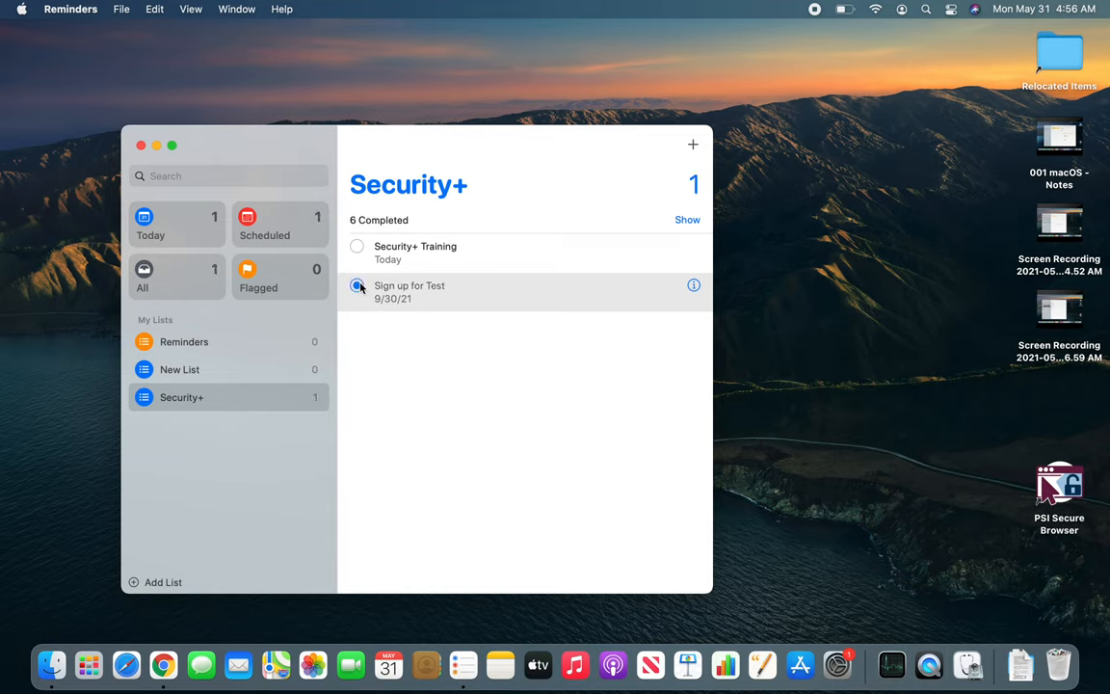
{"action": "left_click", "coordinate": [357, 285]}
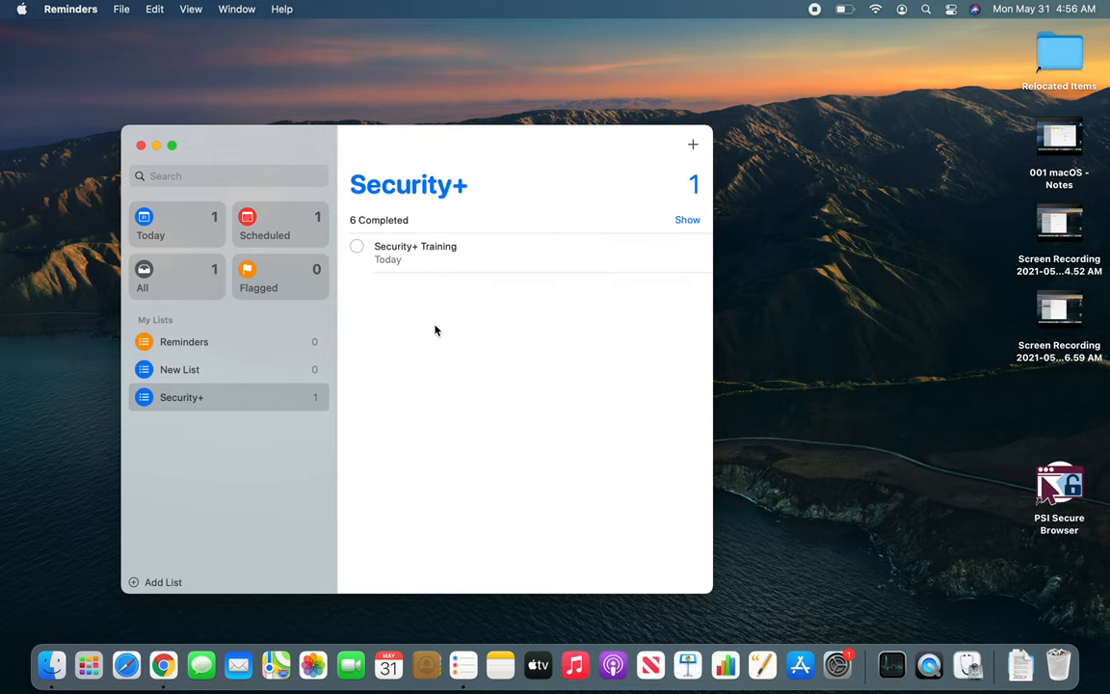
{"action": "mouse_move", "coordinate": [404, 269]}
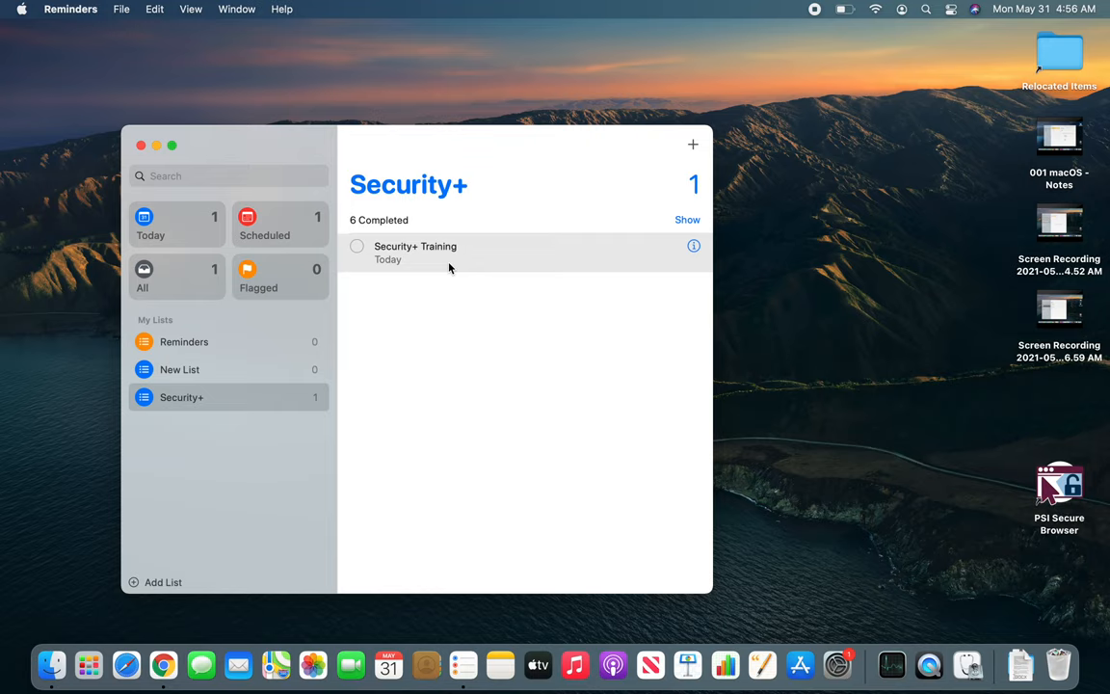
Set Security+ Training's due date to September 30, 2021 via a custom calendar date.
{"action": "left_click", "coordinate": [694, 246]}
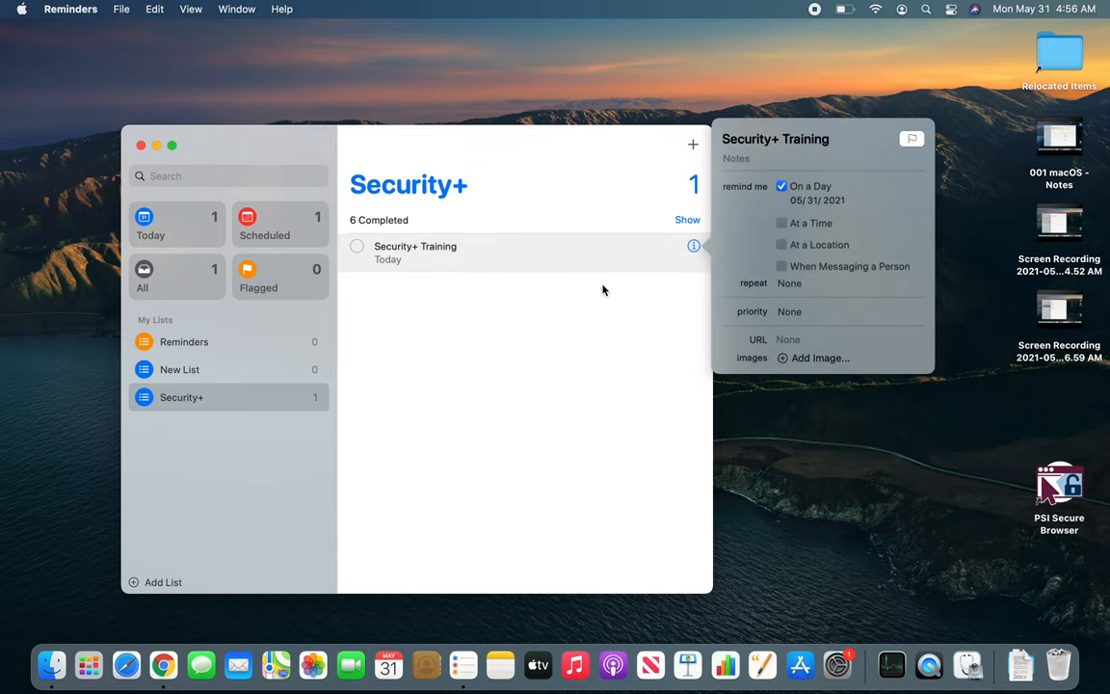
{"action": "left_click", "coordinate": [782, 186]}
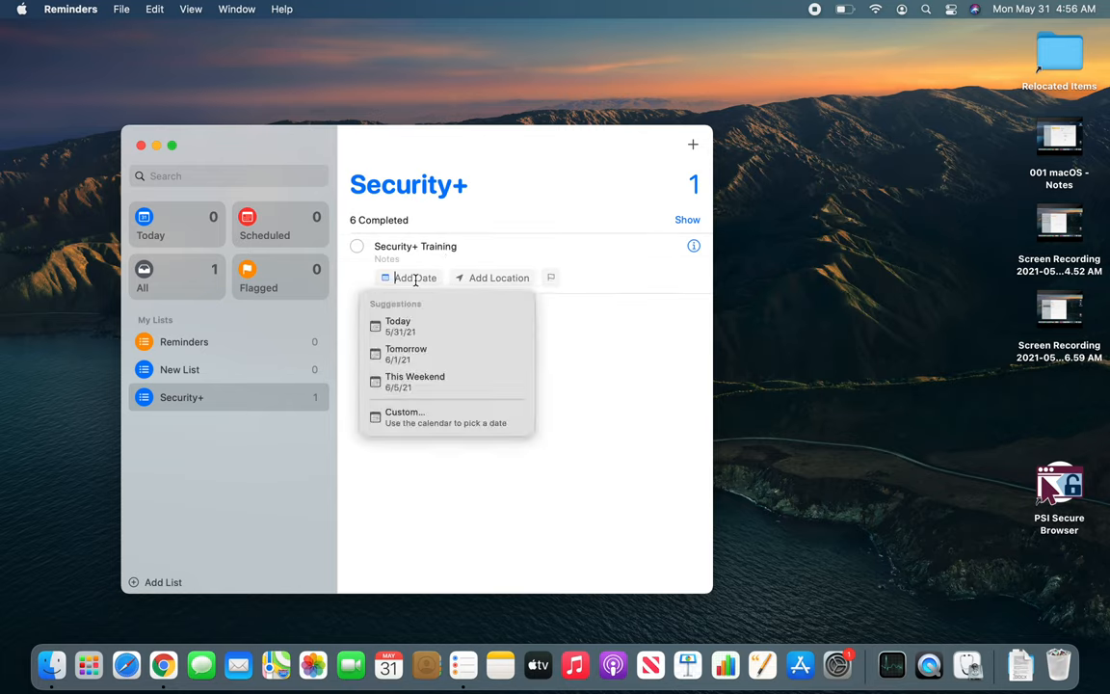
{"action": "left_click", "coordinate": [405, 416]}
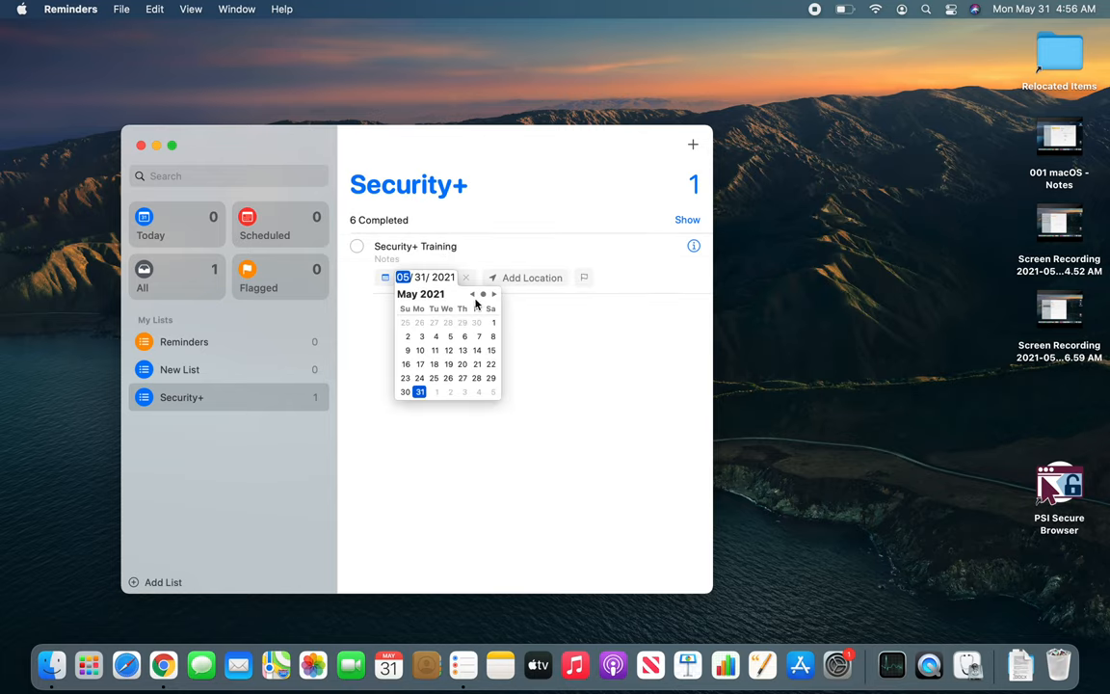
{"action": "left_click", "coordinate": [494, 293]}
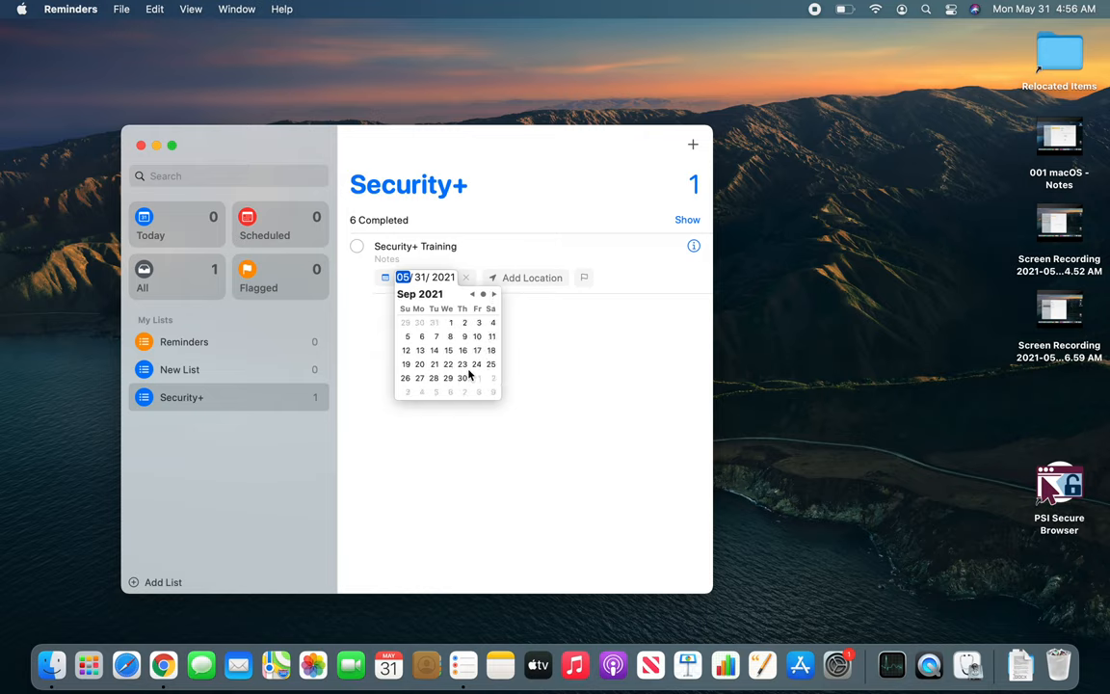
{"action": "left_click", "coordinate": [462, 378]}
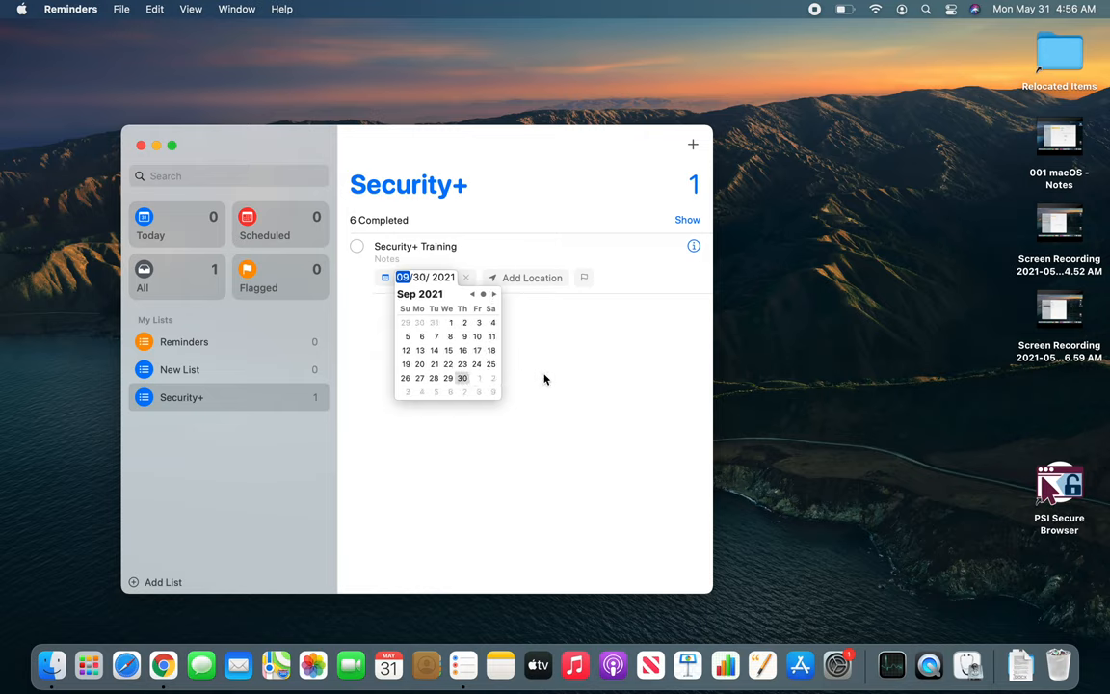
{"action": "left_click", "coordinate": [461, 378]}
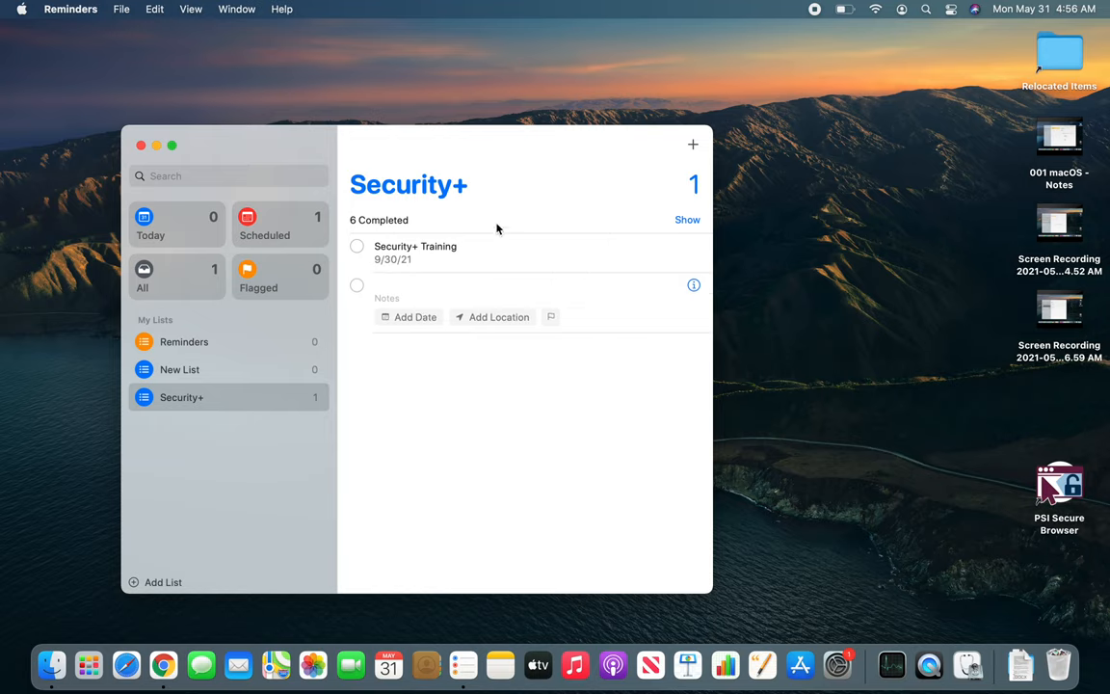
{"action": "mouse_move", "coordinate": [500, 202]}
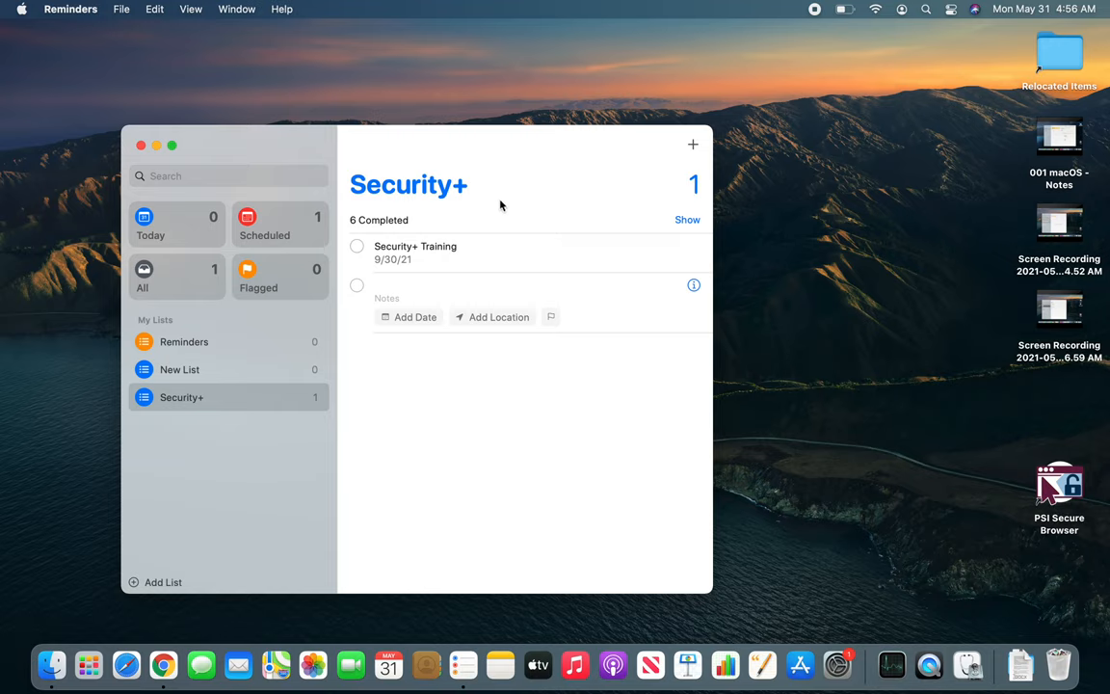
{"action": "mouse_move", "coordinate": [530, 481]}
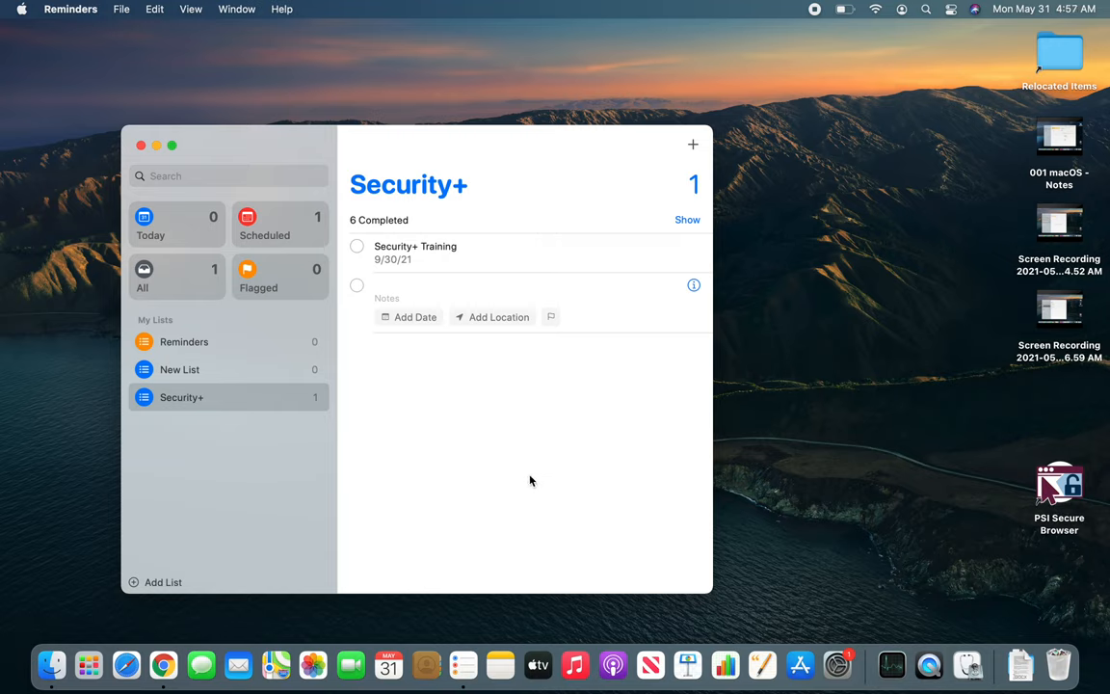
{"action": "mouse_move", "coordinate": [628, 282]}
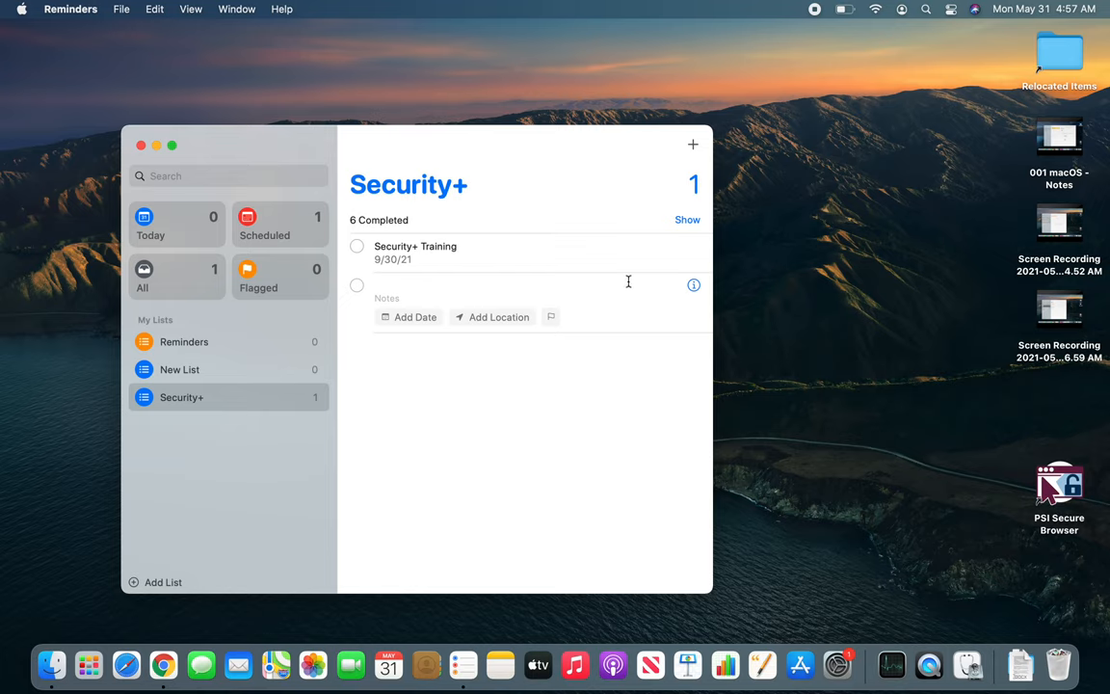
Close the Reminders window, returning to the desktop.
{"action": "left_click", "coordinate": [141, 146]}
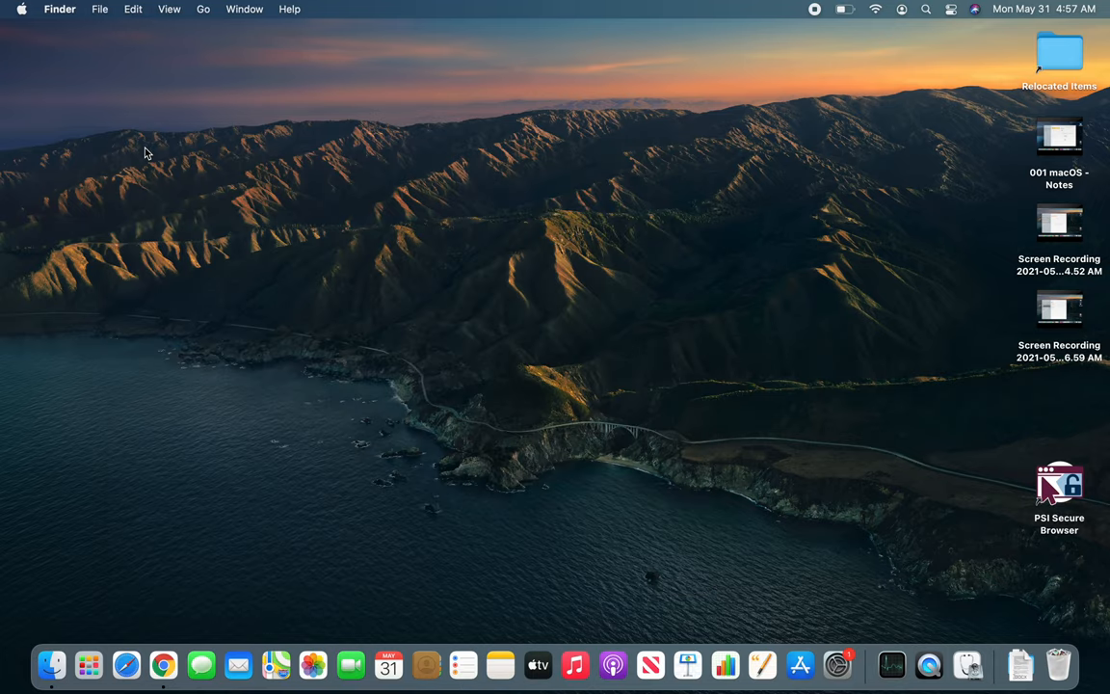